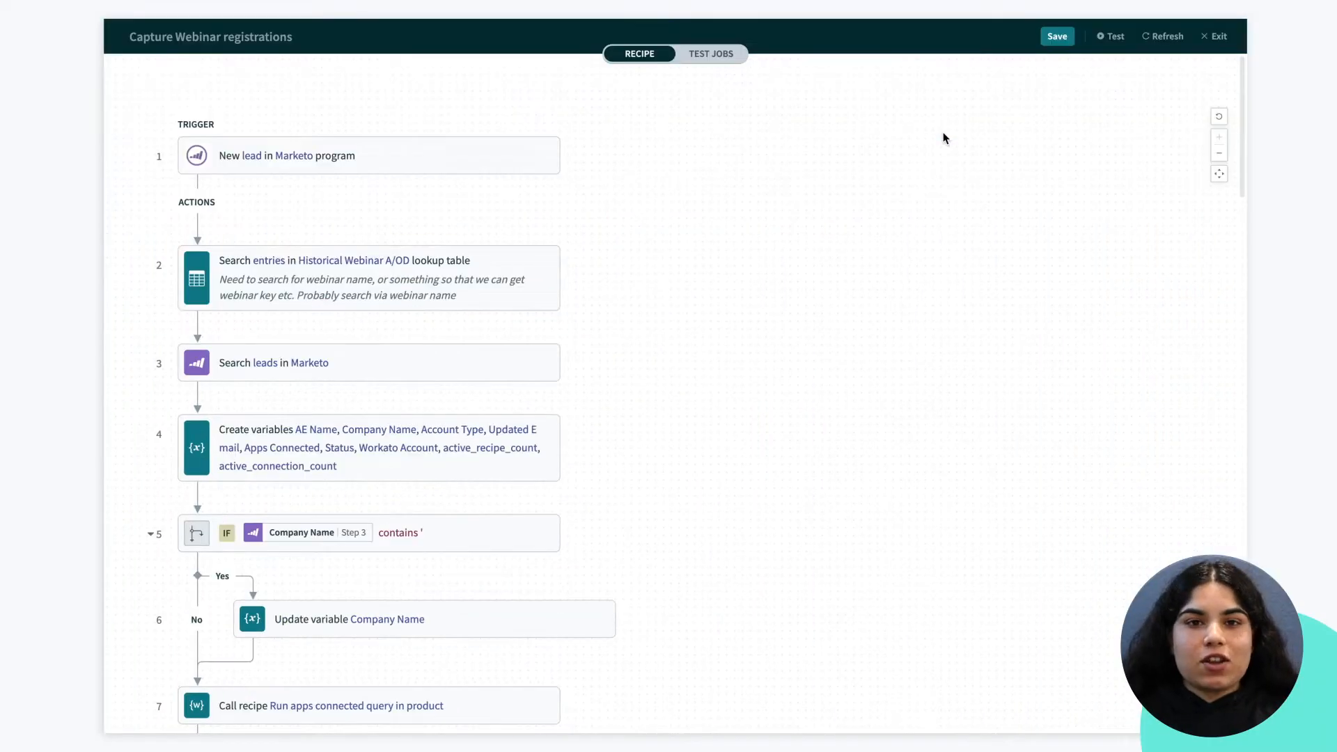
- Save the Capture Webinar registrations recipe so its current edits are stored
left_click(1057, 36)
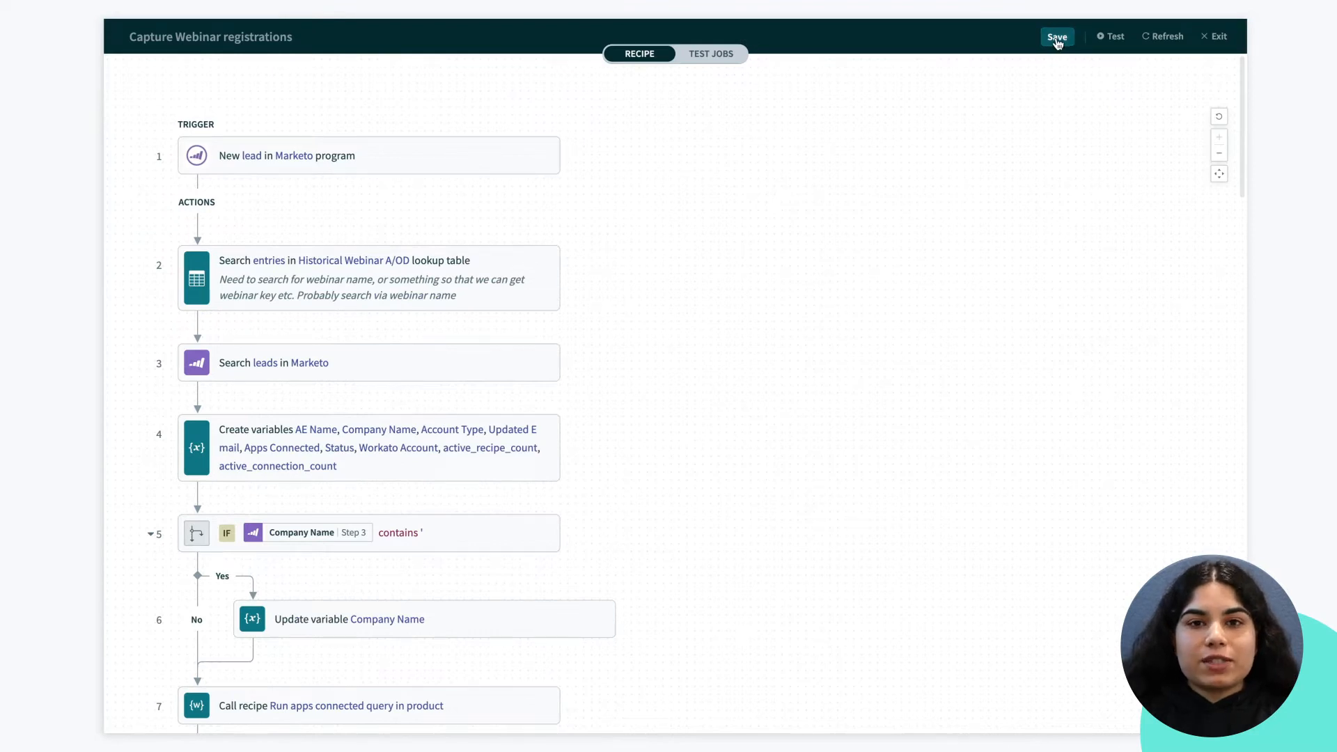
left_click(1056, 36)
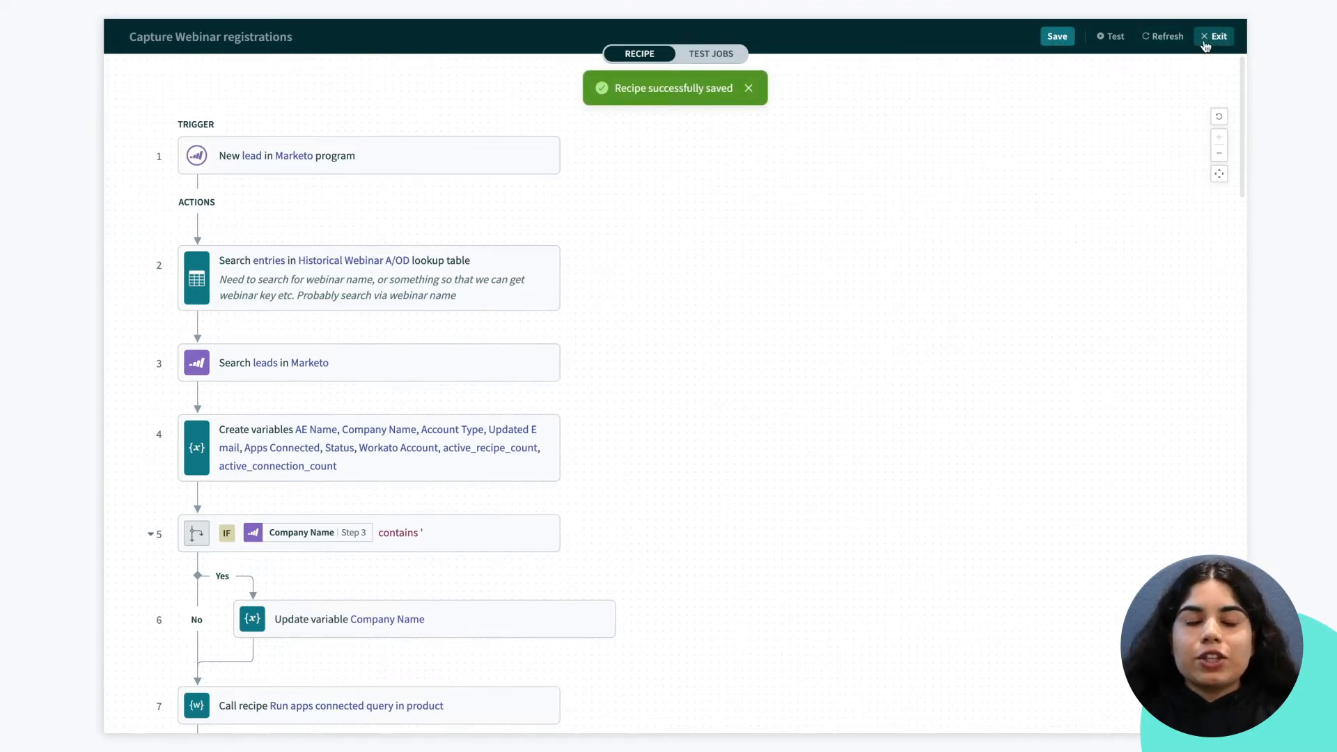
- Exit the editor and review the recipe's Versions history and a job that ran on version 13
left_click(1217, 36)
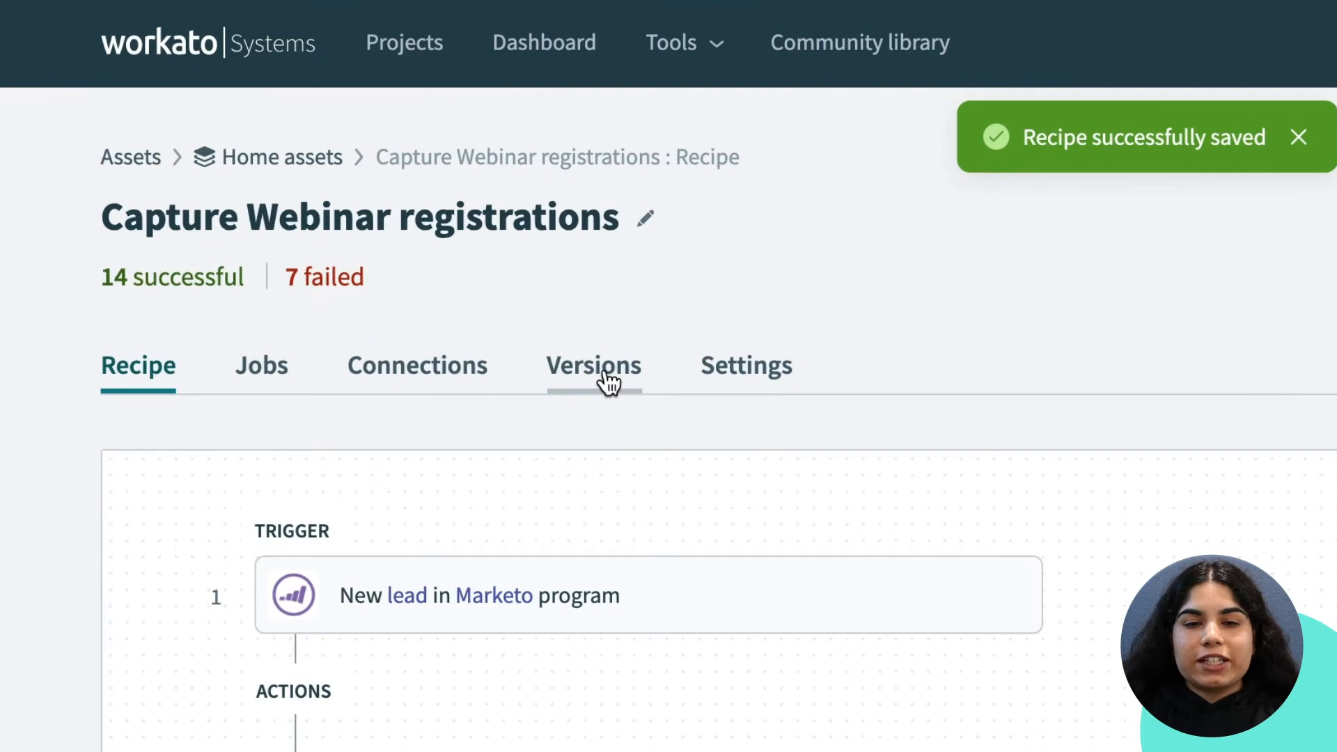
left_click(593, 364)
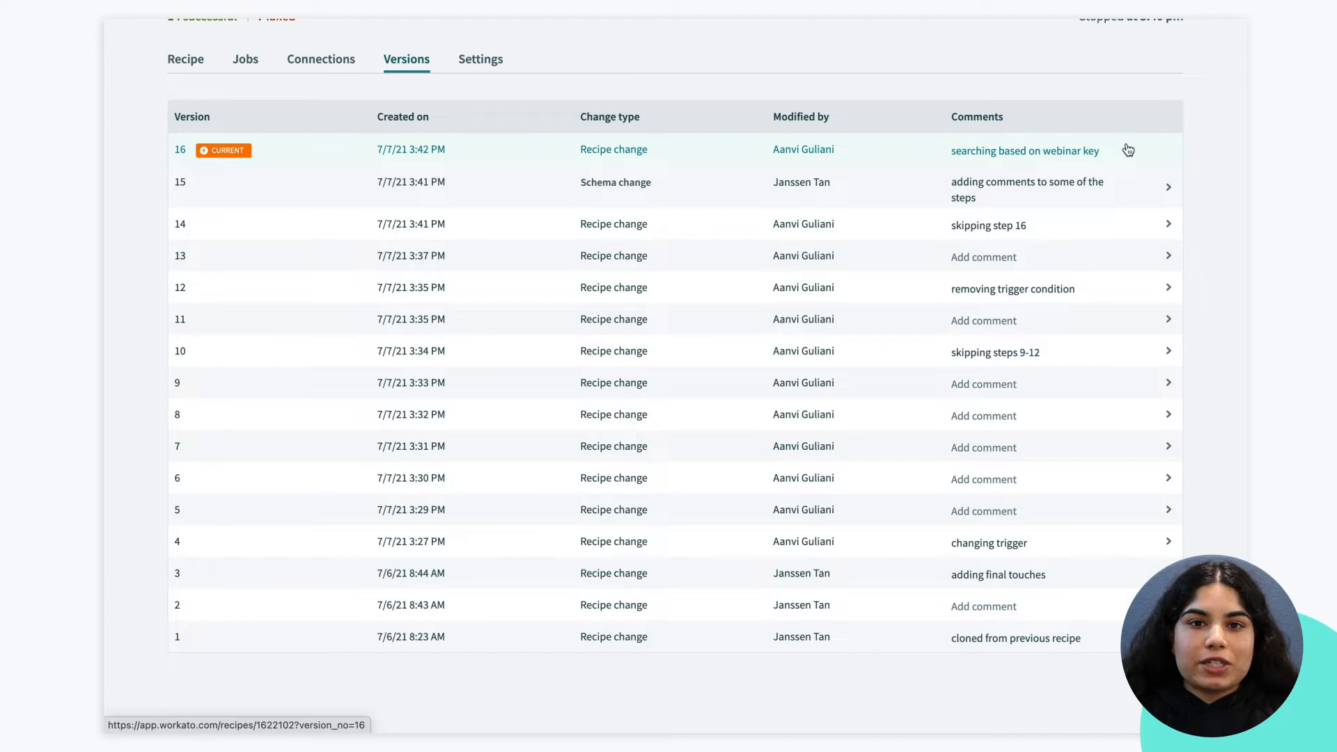
left_click(245, 59)
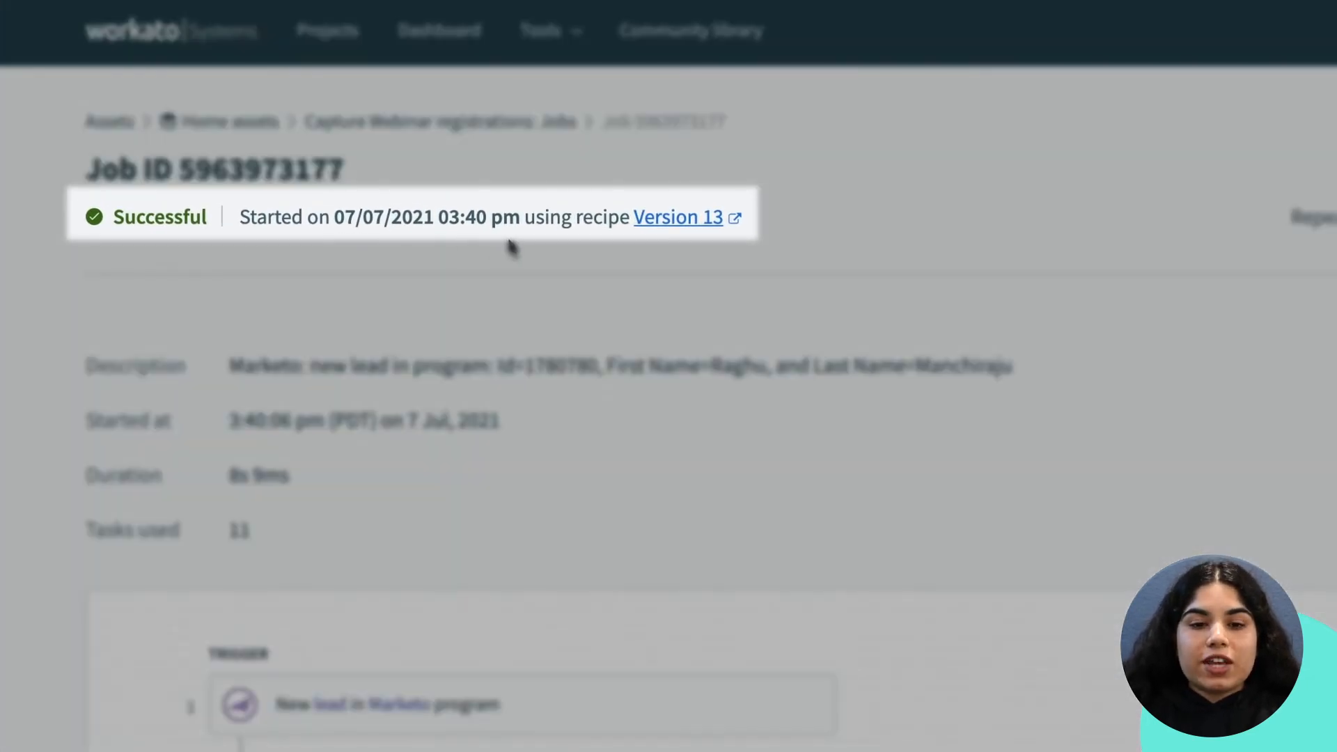
mouse_move(744, 248)
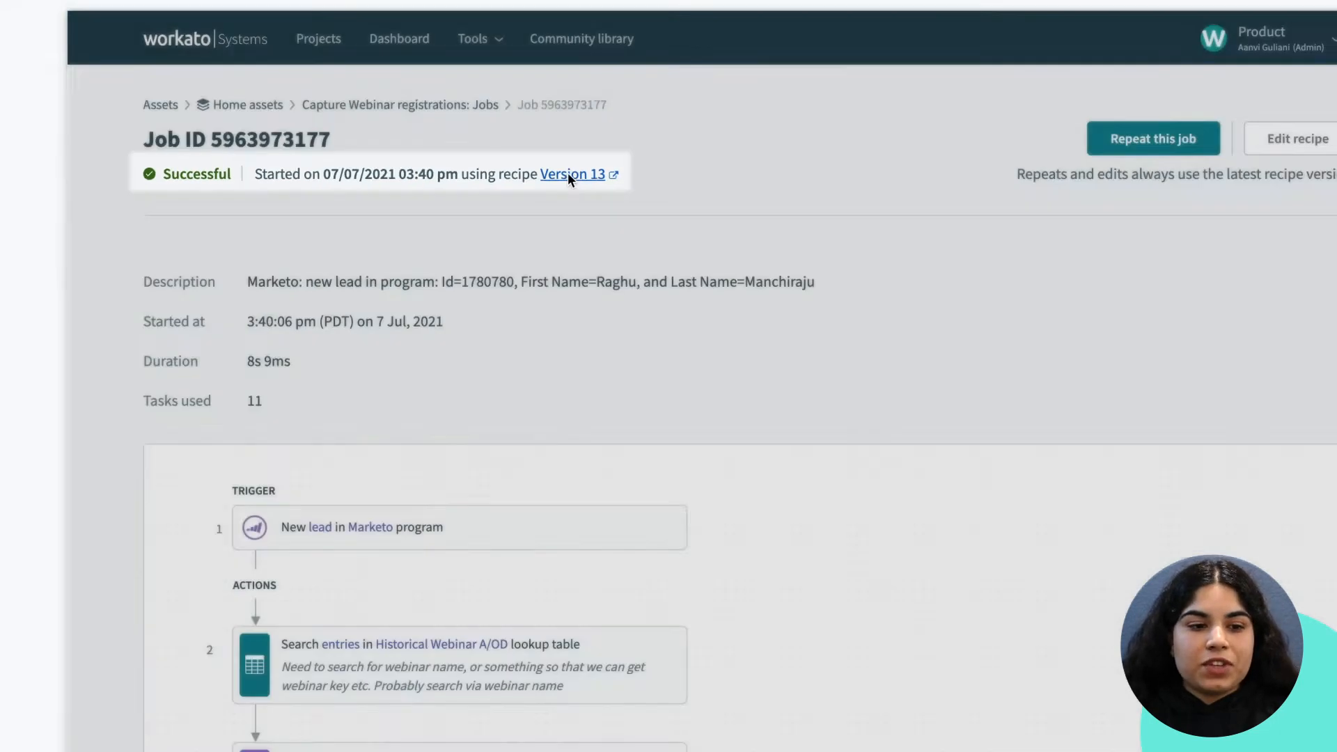
- Restore recipe version 13 and confirm, returning to the recipe page
left_click(571, 174)
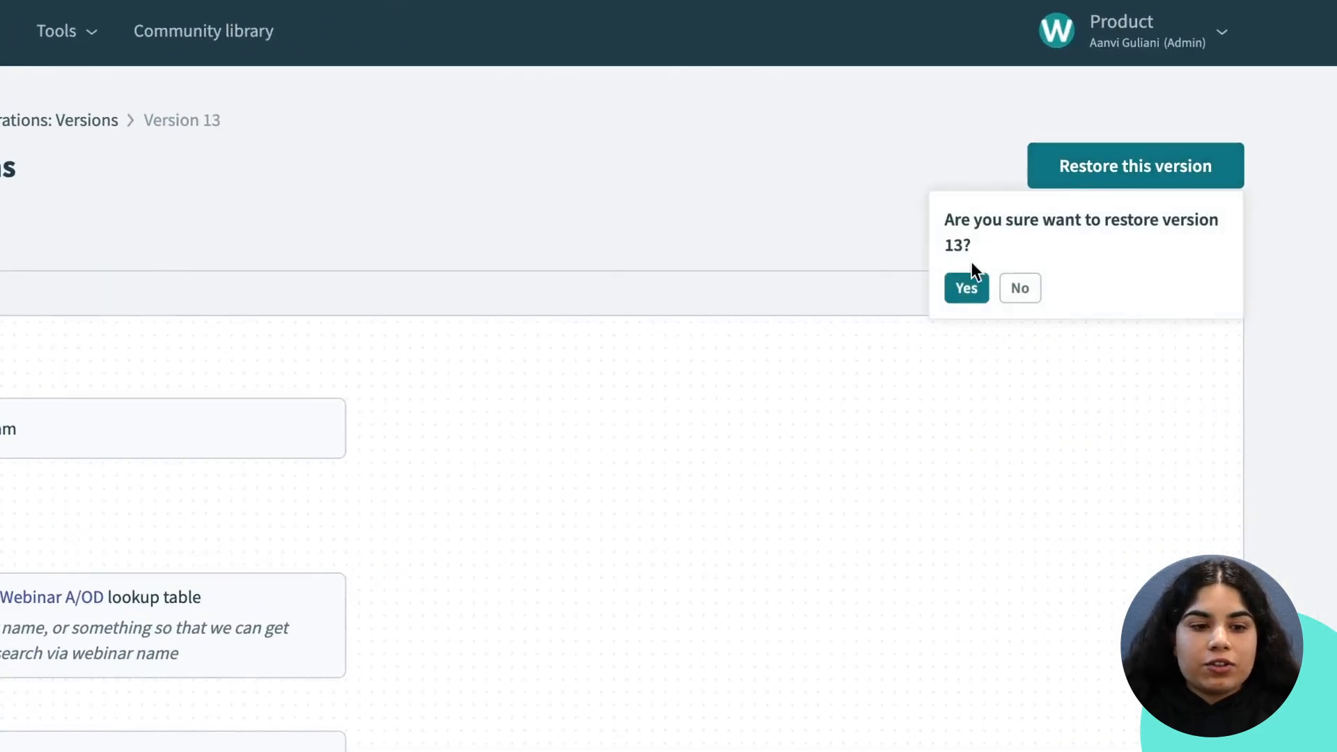
left_click(966, 287)
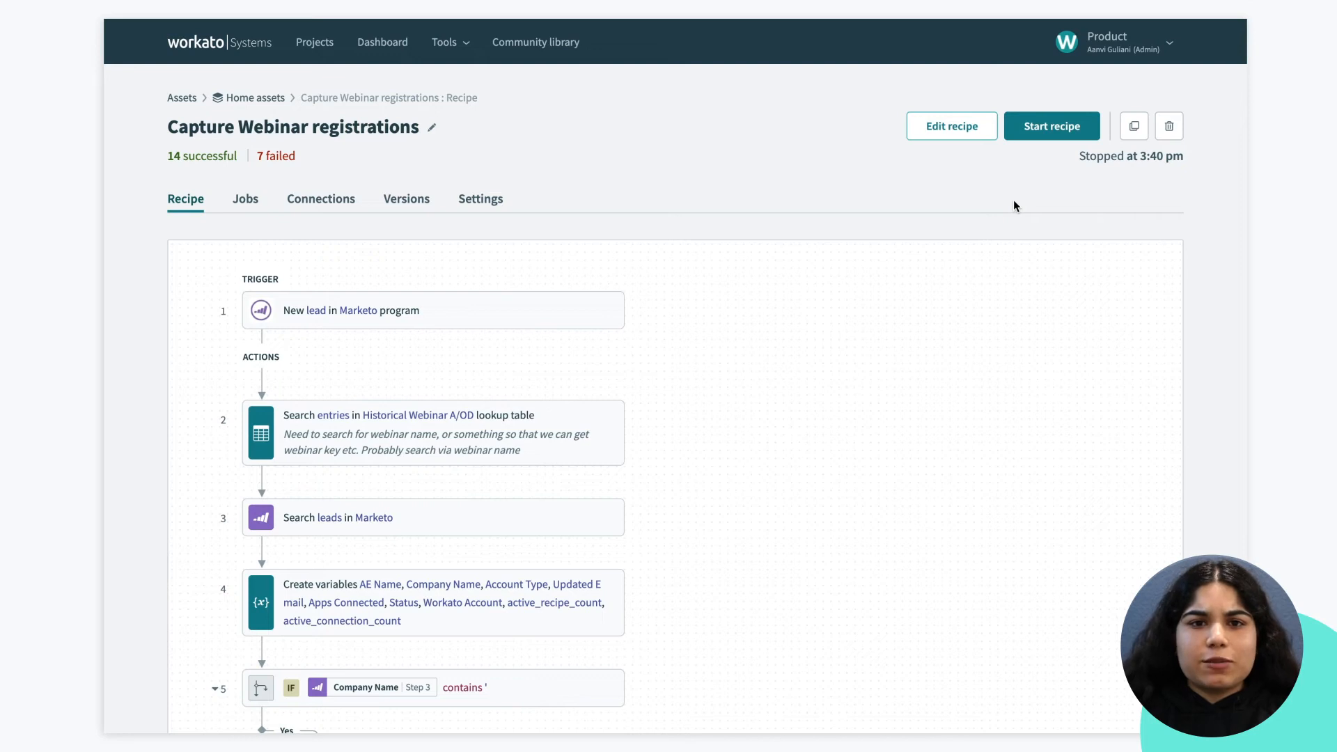
mouse_move(487, 182)
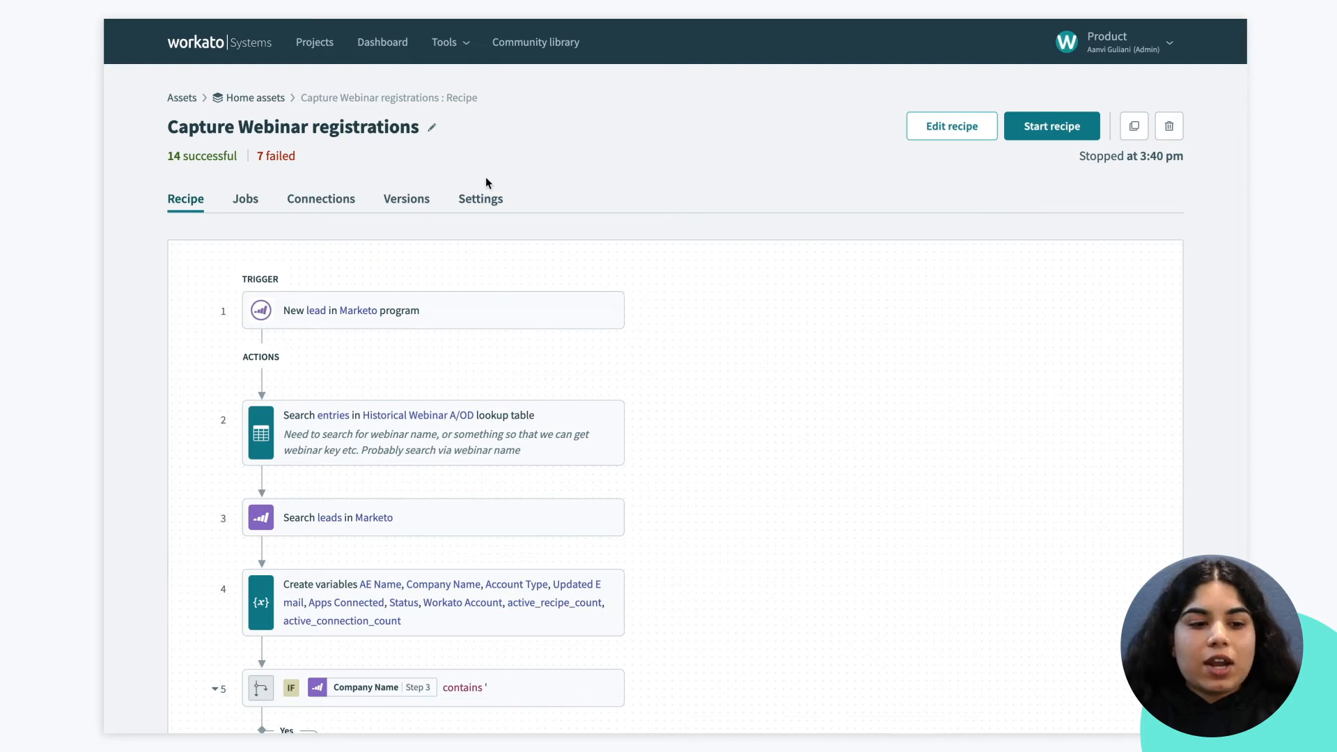
- Comment the new current version 17 as 'restore version 13' in the Versions tab
left_click(407, 198)
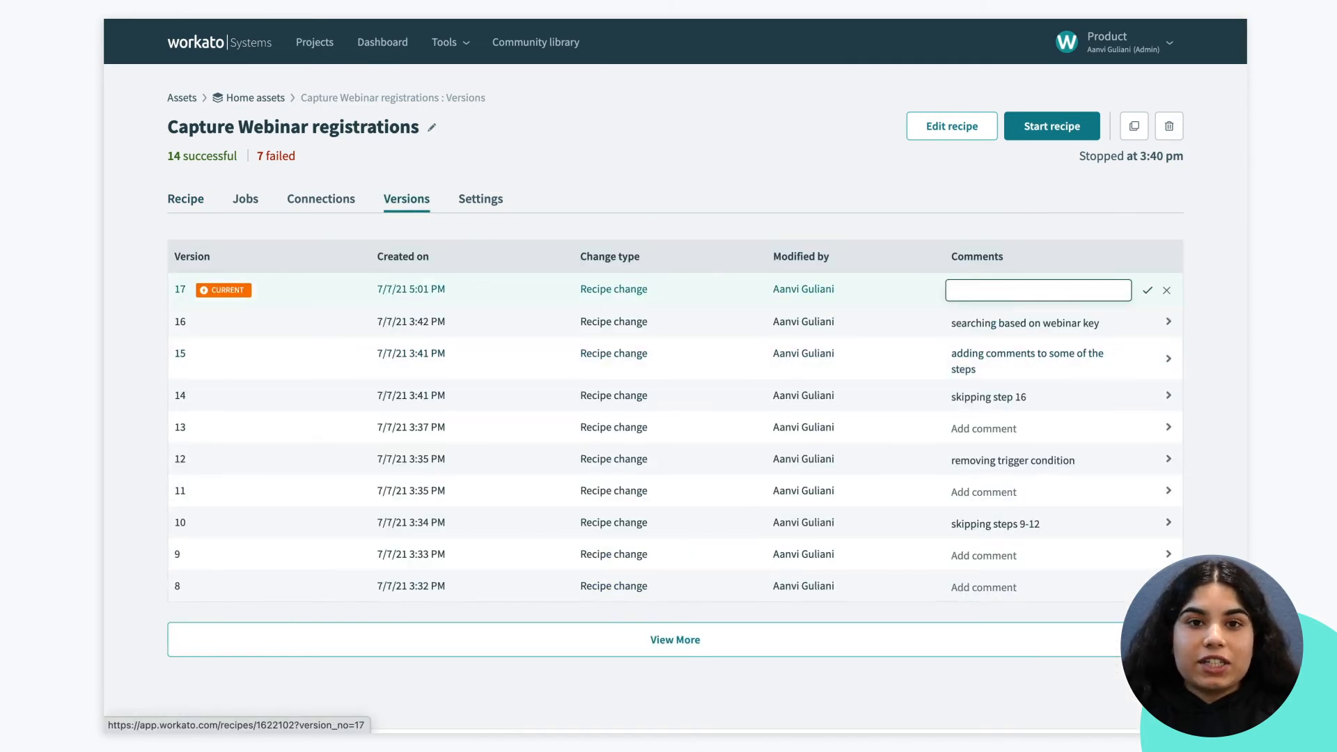
type("restore version 13")
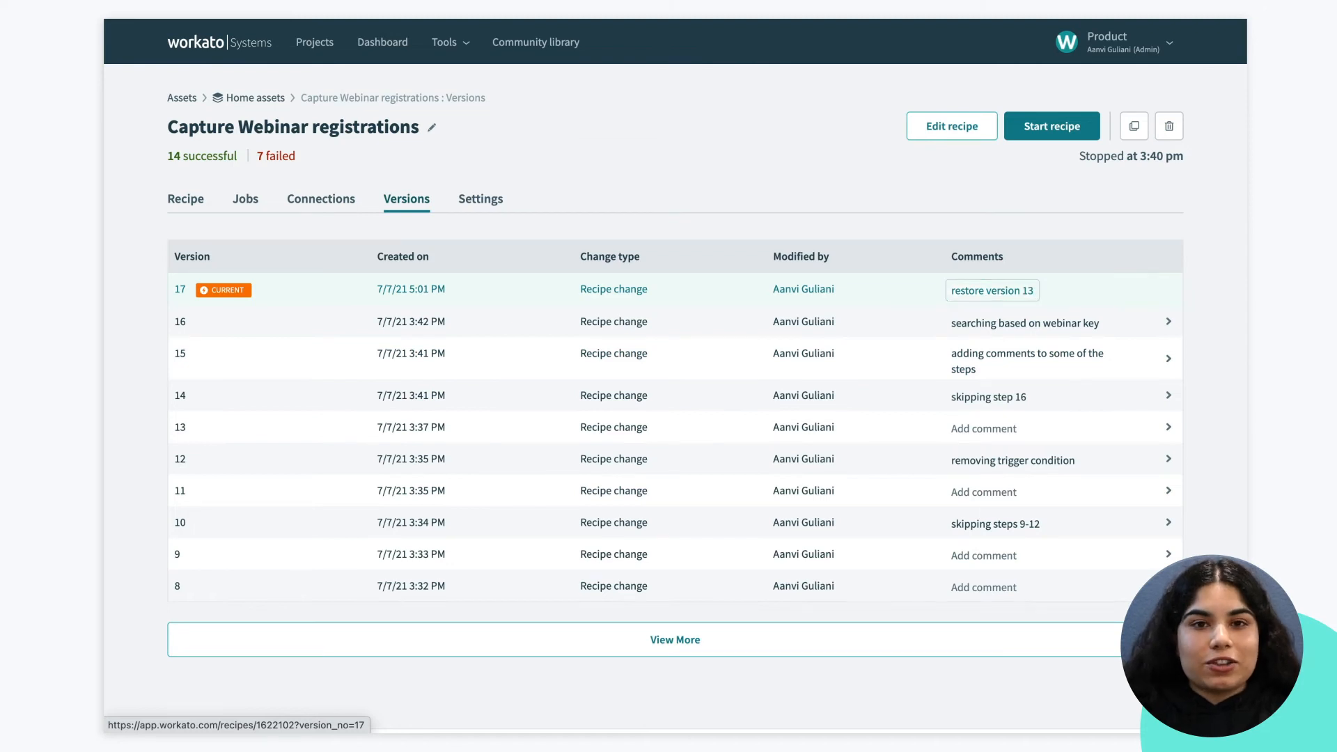